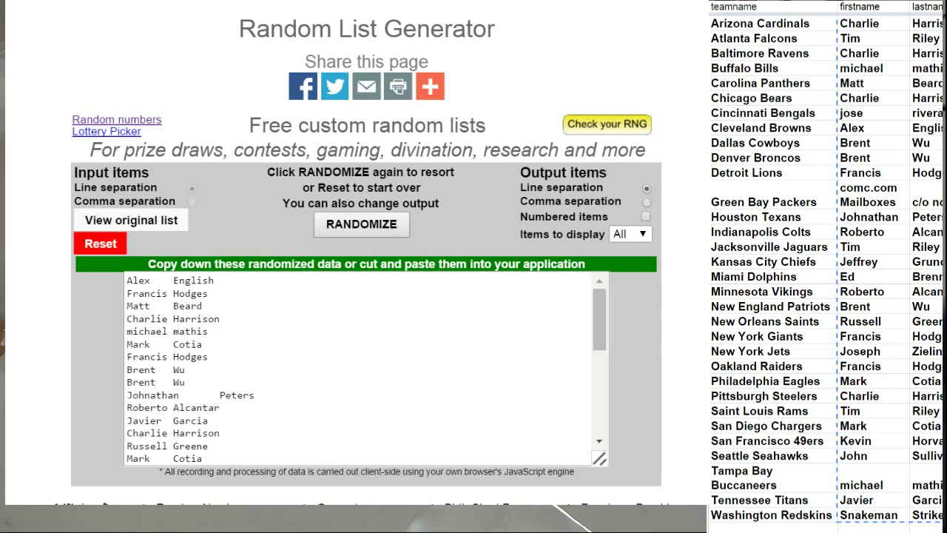
- Reset the generator to clear the old shuffled name list
left_click(100, 243)
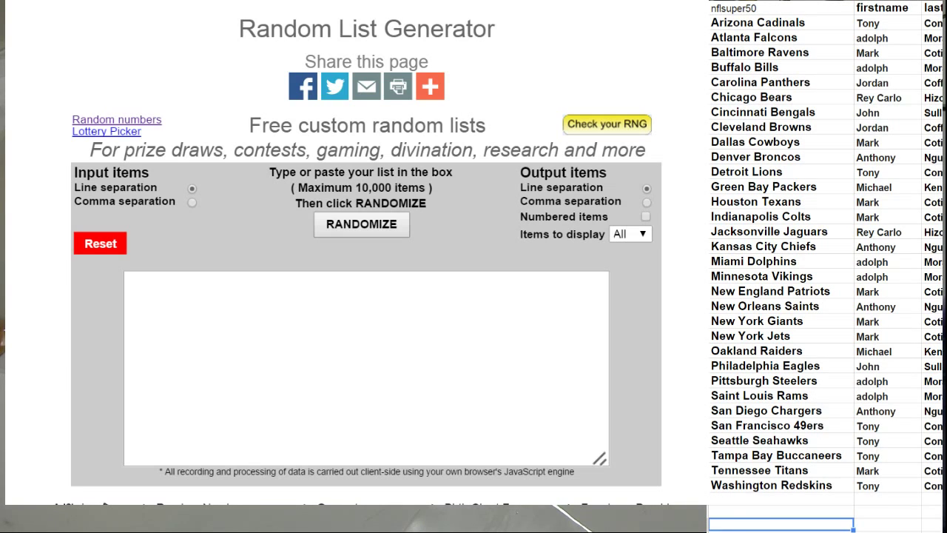
- Scroll the nflsuper50 sheet to review the firstname and lastname columns beside the teams
scroll("down", 3)
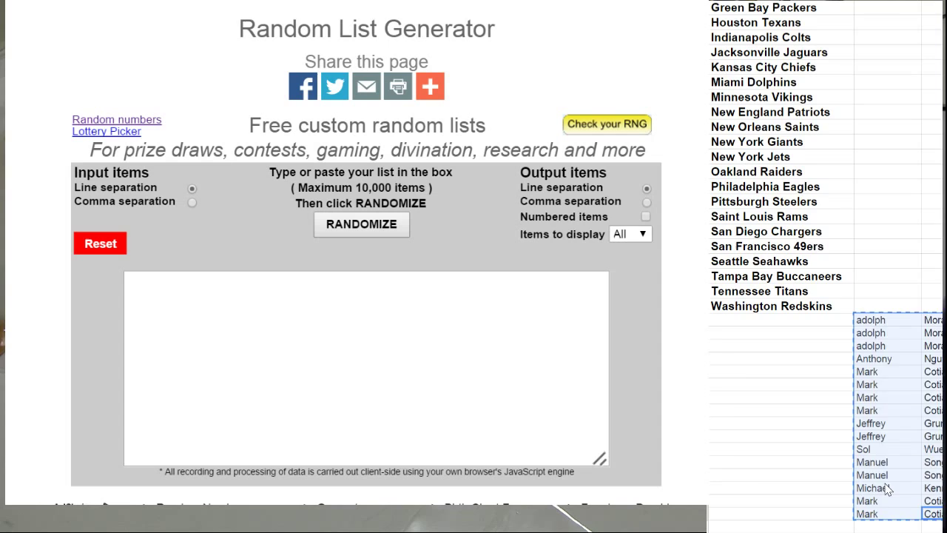
scroll("up", 3)
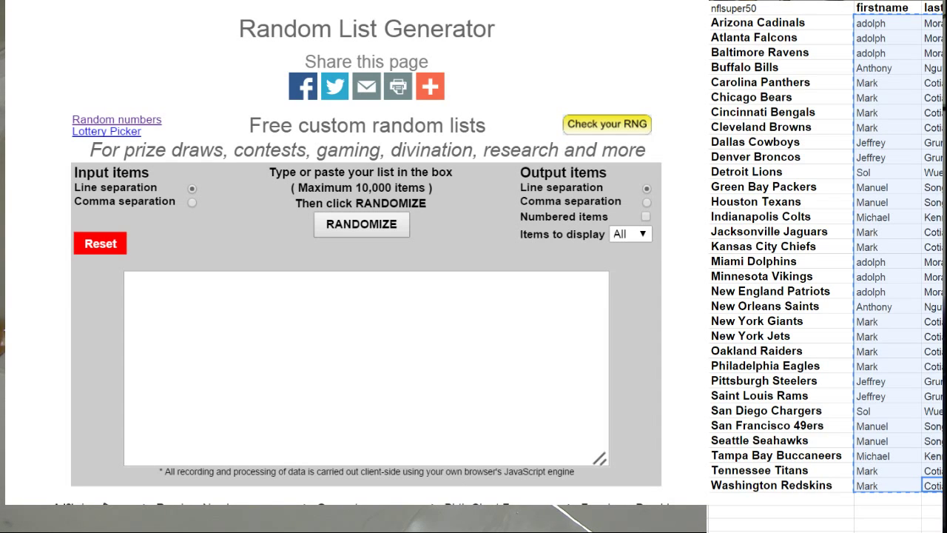
- Paste the copied participant names into the input box and randomize their order
left_click(361, 225)
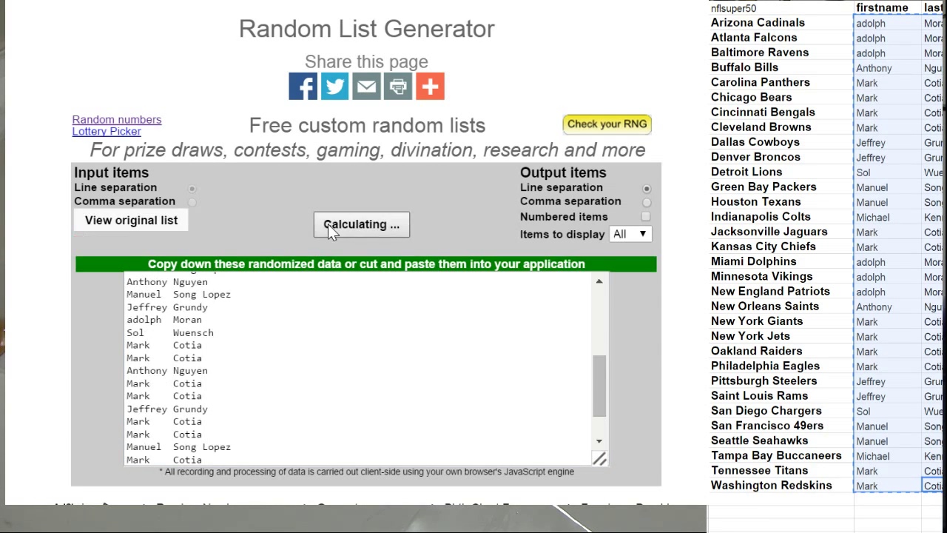
left_click(361, 224)
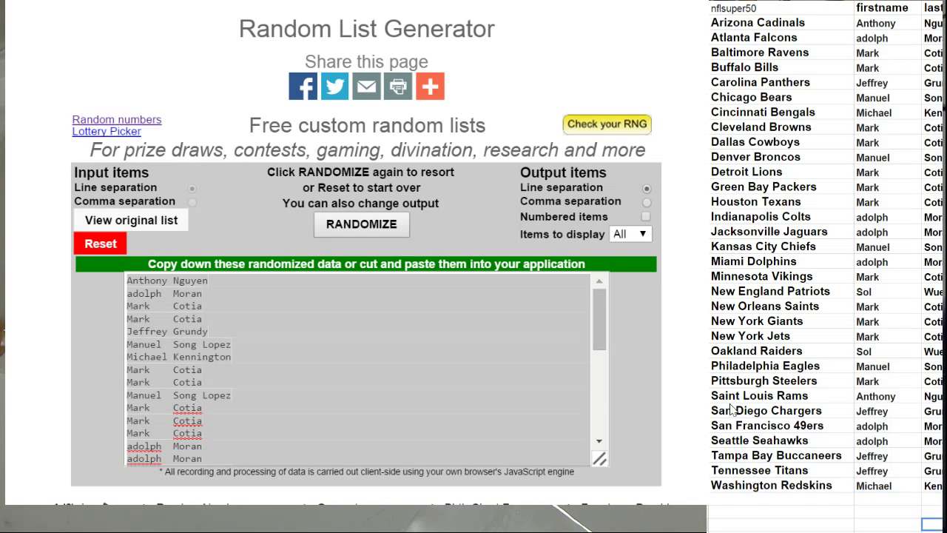
- Reset, reload the participant names and randomize them twice for a fresh order
left_click(100, 243)
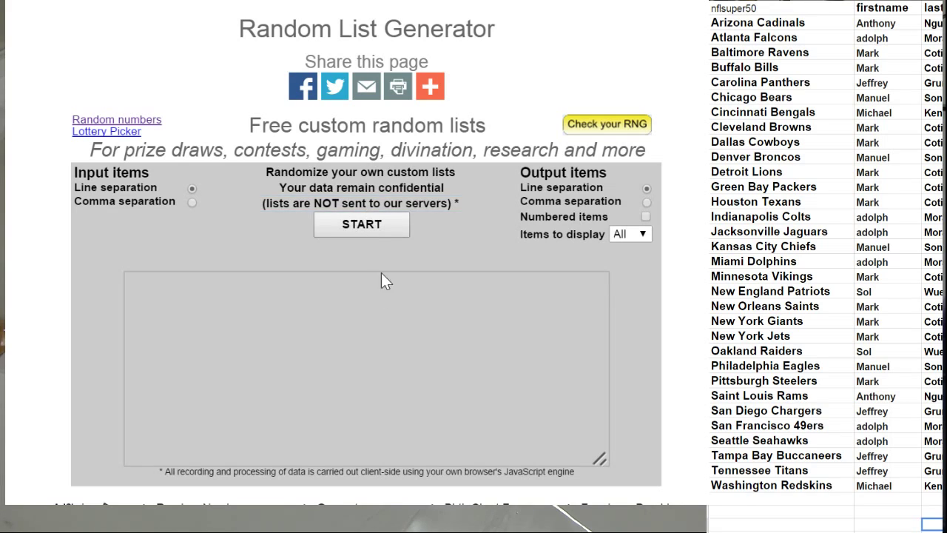
left_click(361, 225)
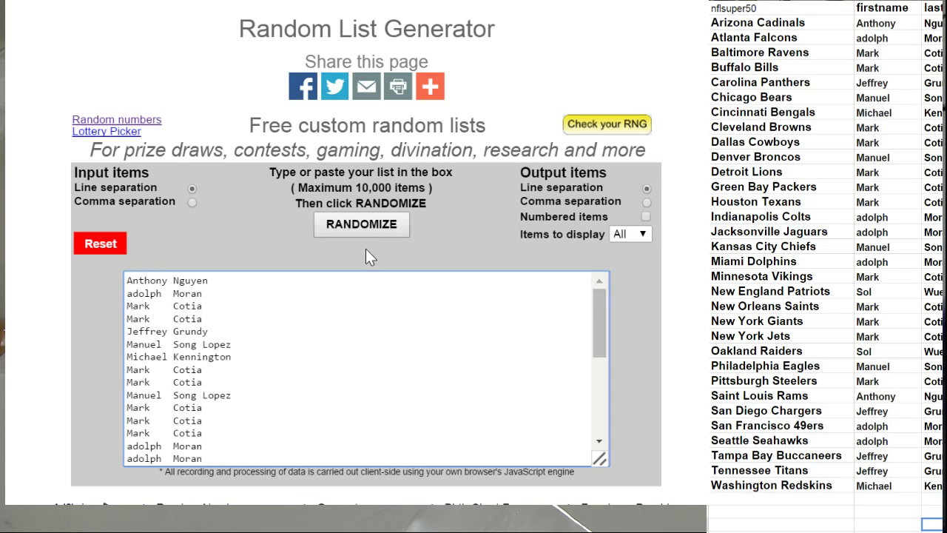
left_click(361, 225)
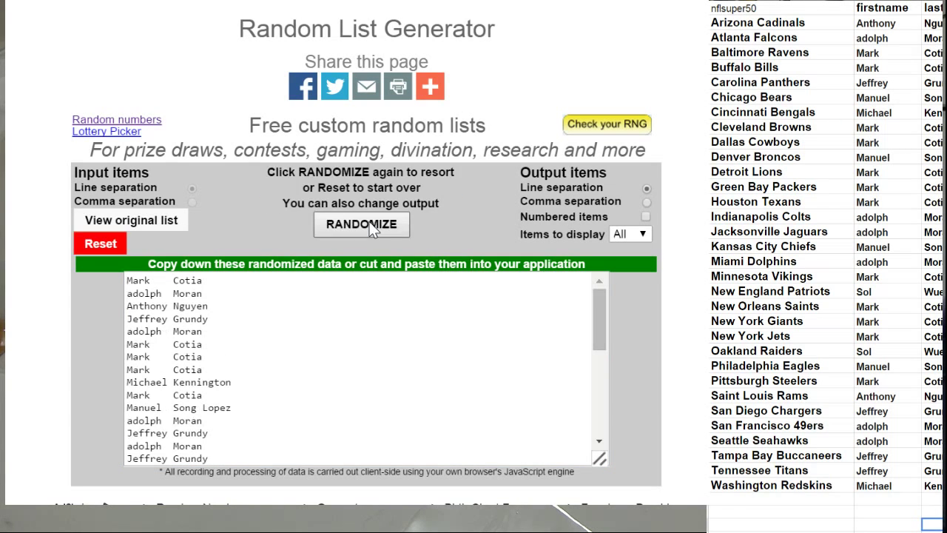
left_click(361, 225)
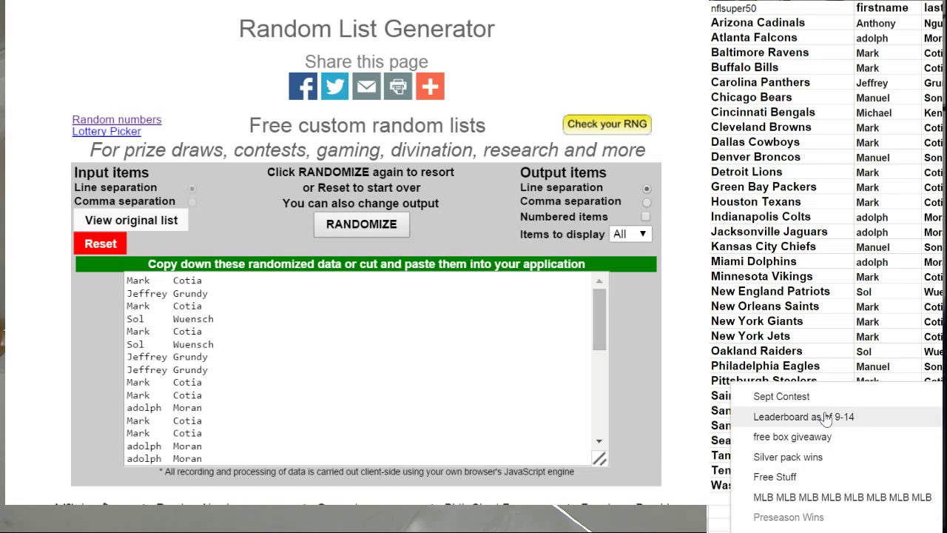
- Switch to the free box giveaway sheet and review its product box name column
left_click(804, 418)
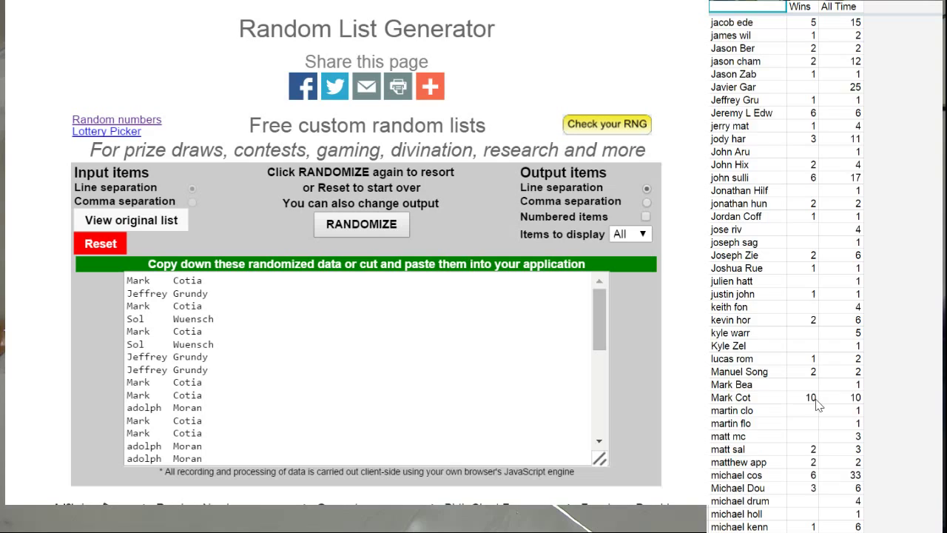
scroll("down", 3)
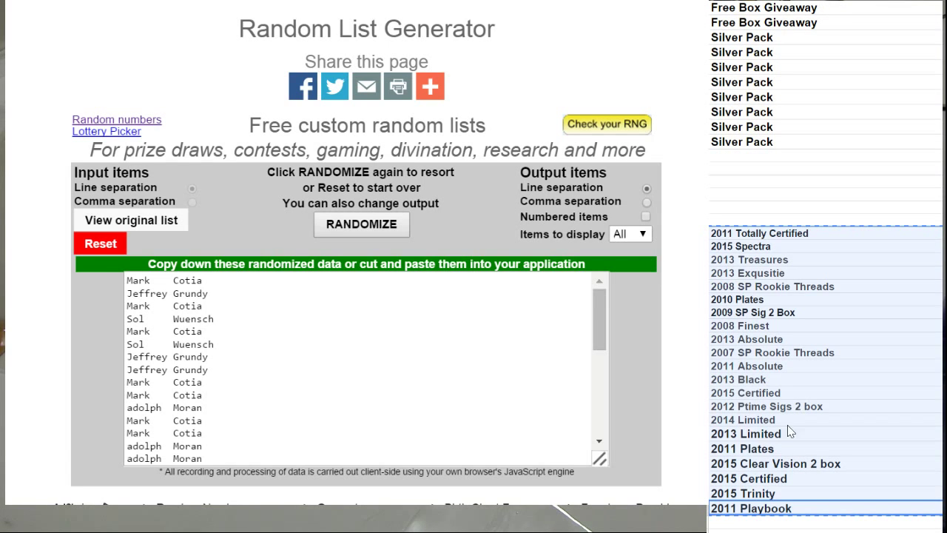
- Reset, paste the product box names and randomize them twice
left_click(100, 243)
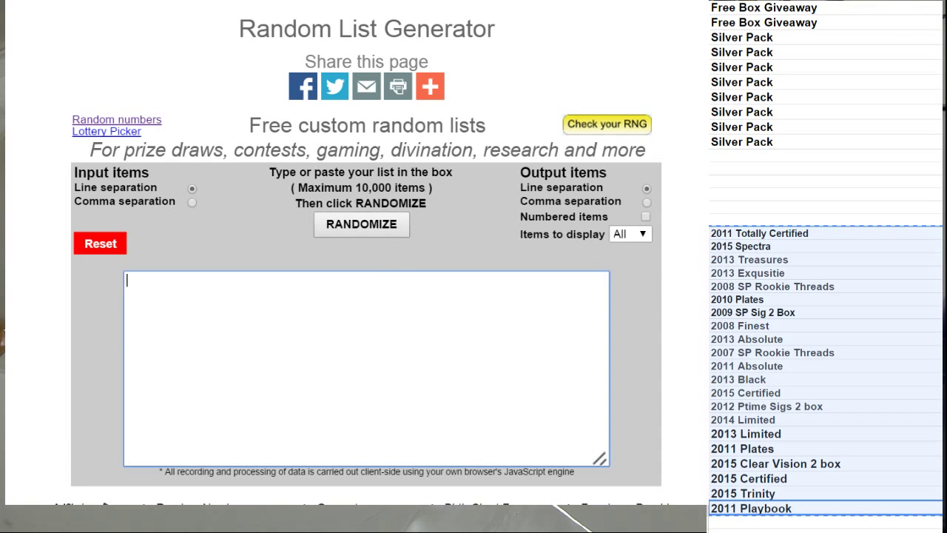
left_click(361, 225)
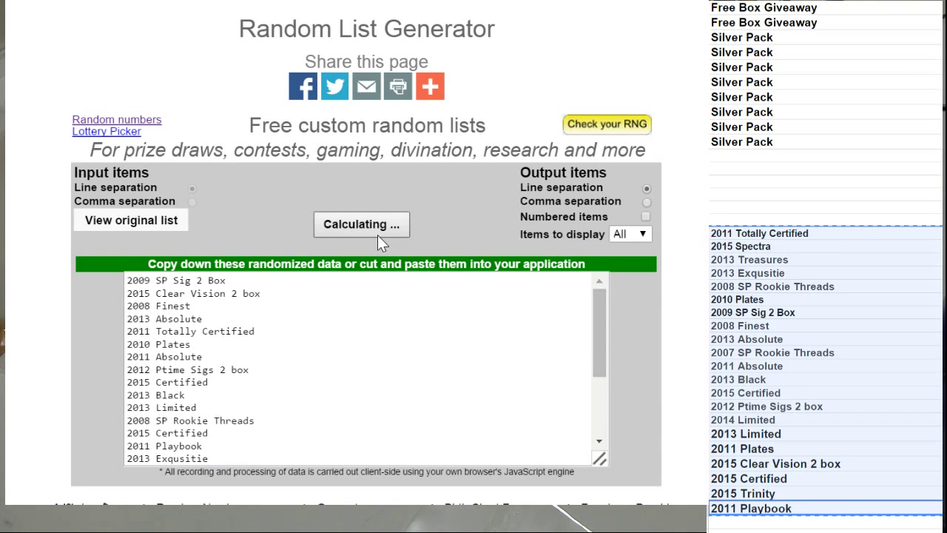
left_click(361, 225)
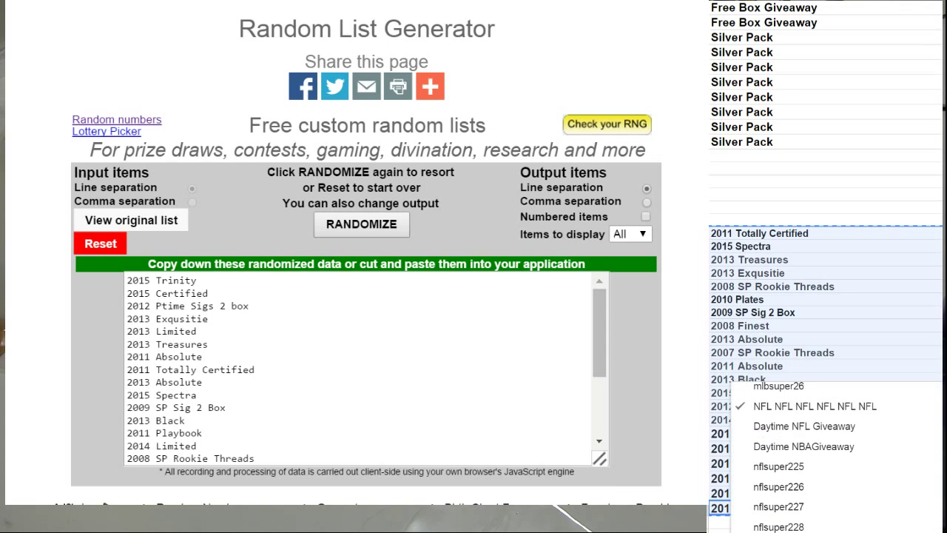
scroll("down", 3)
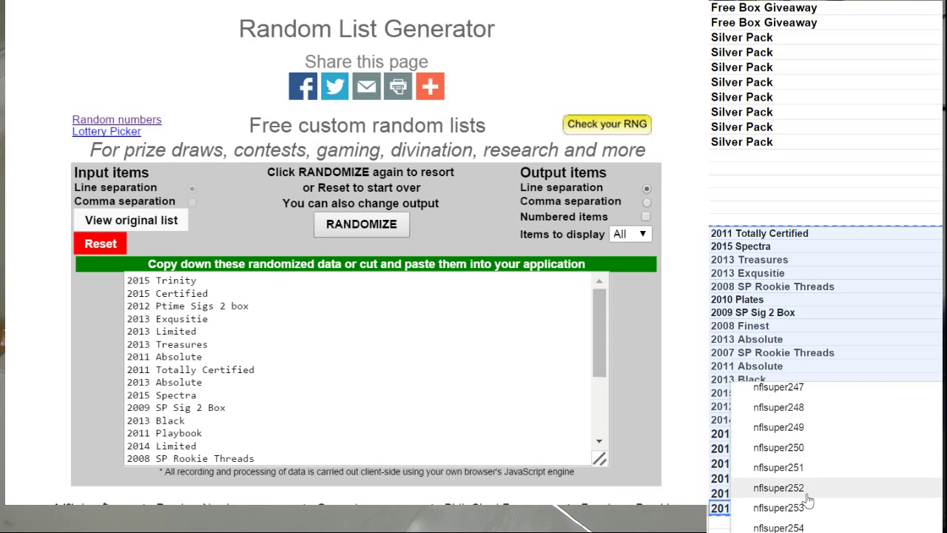